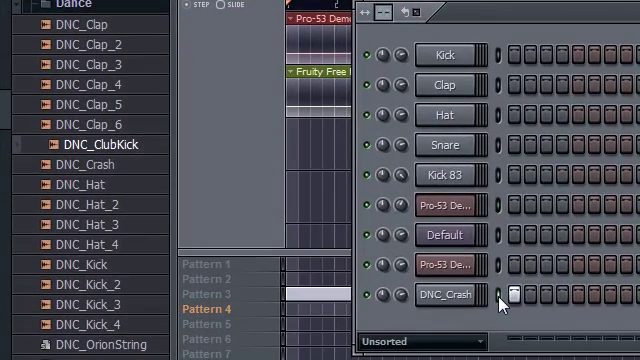
mouse_move(504, 276)
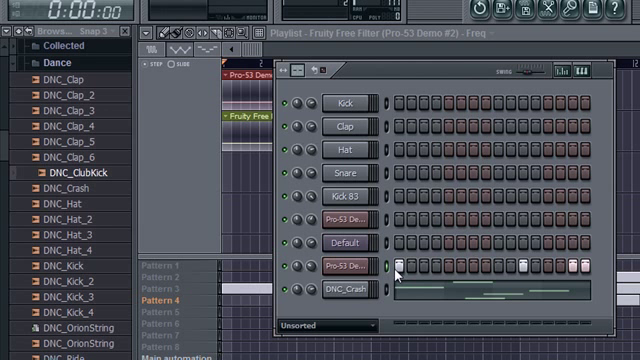
Step: Make Pattern 5 the active pattern so the Channel Rack shows its drum, synth and DNC_Crash channels
click(392, 264)
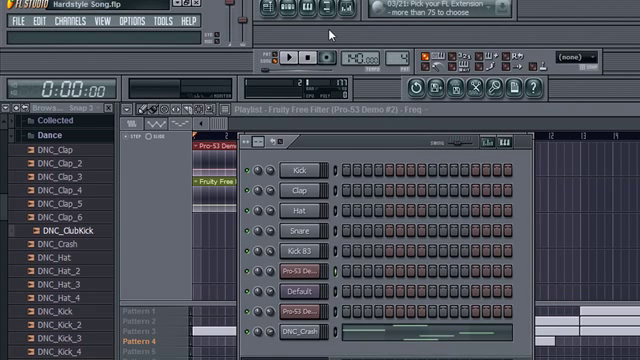
click(148, 330)
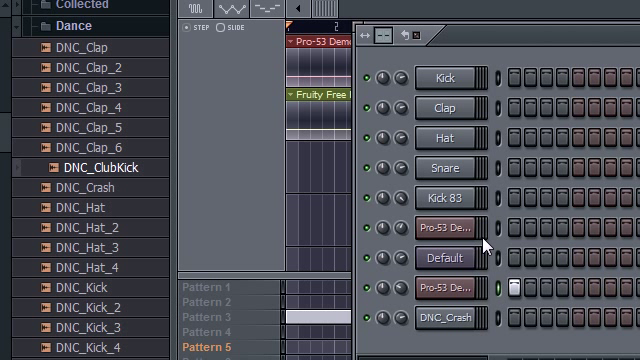
mouse_move(488, 244)
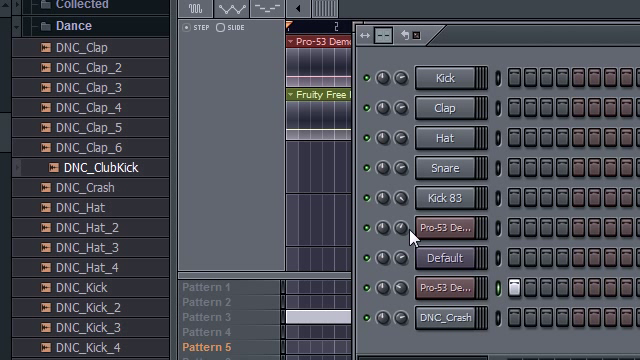
mouse_move(492, 298)
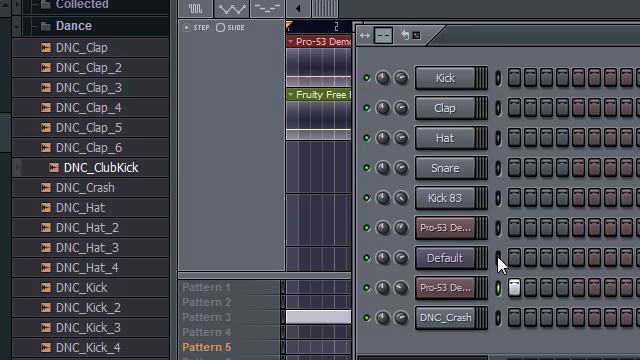
click(512, 256)
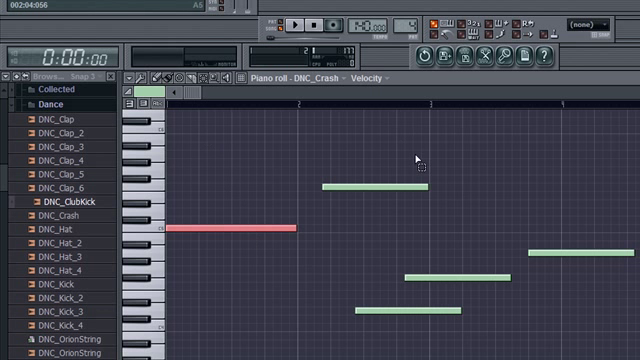
mouse_move(390, 188)
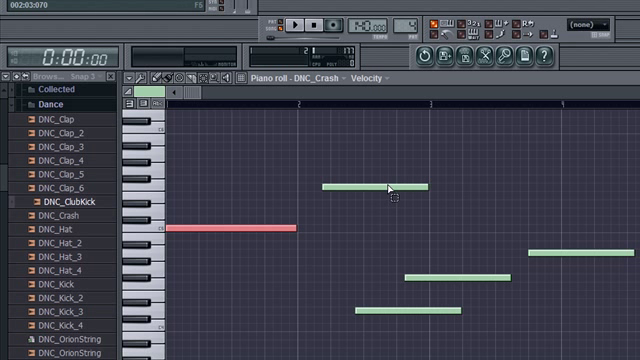